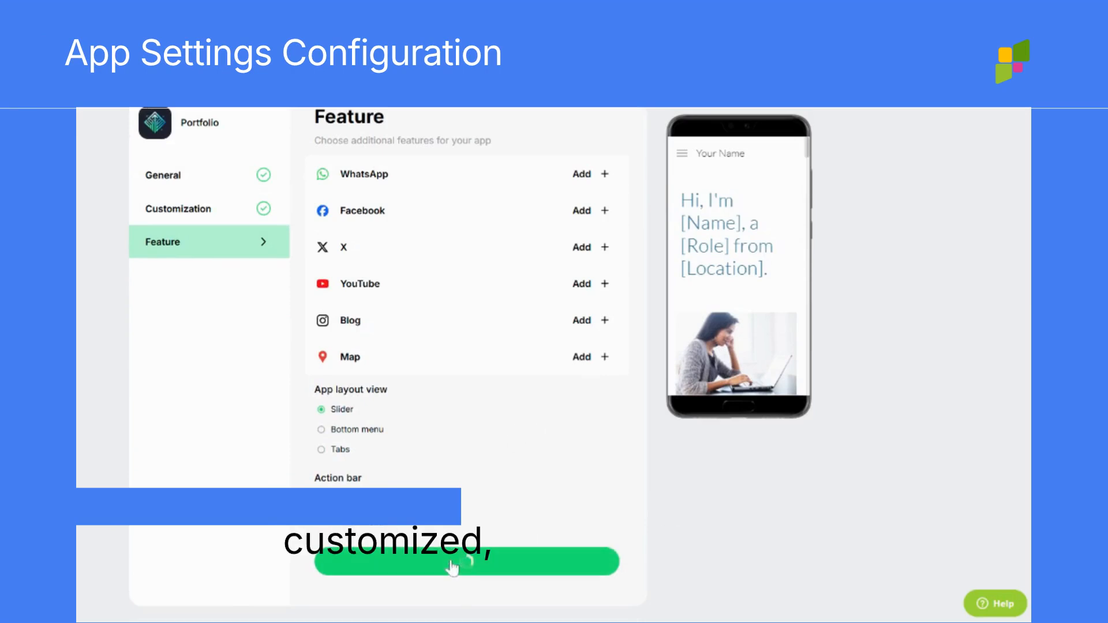
# - Download the Portfolio app's Android APK via the Download dialog for device testing
pyautogui.click(463, 562)
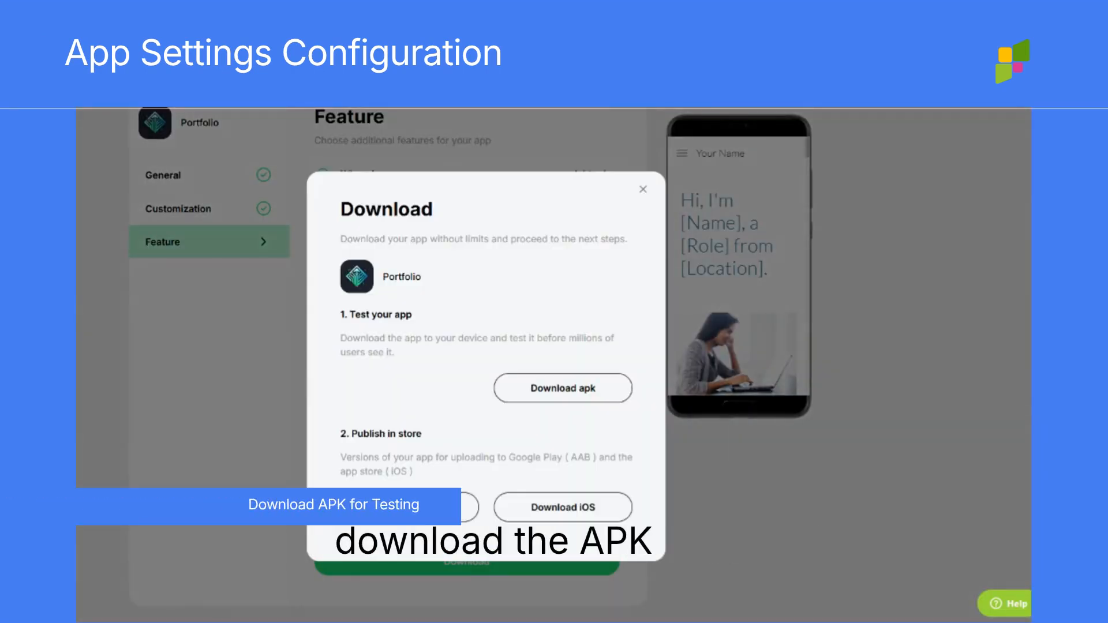
pyautogui.click(643, 190)
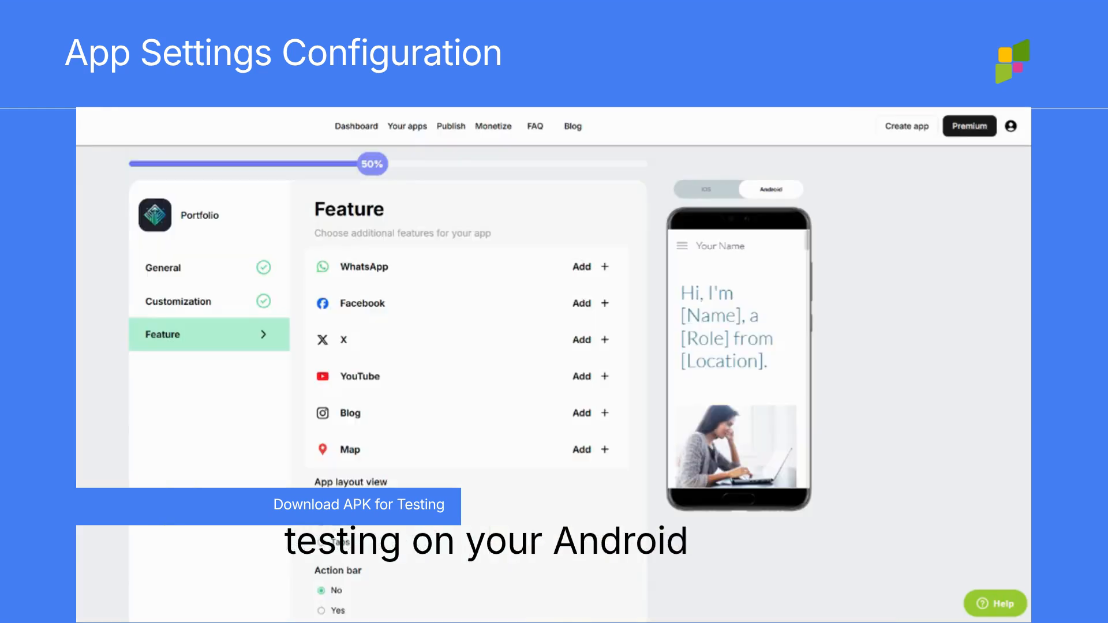